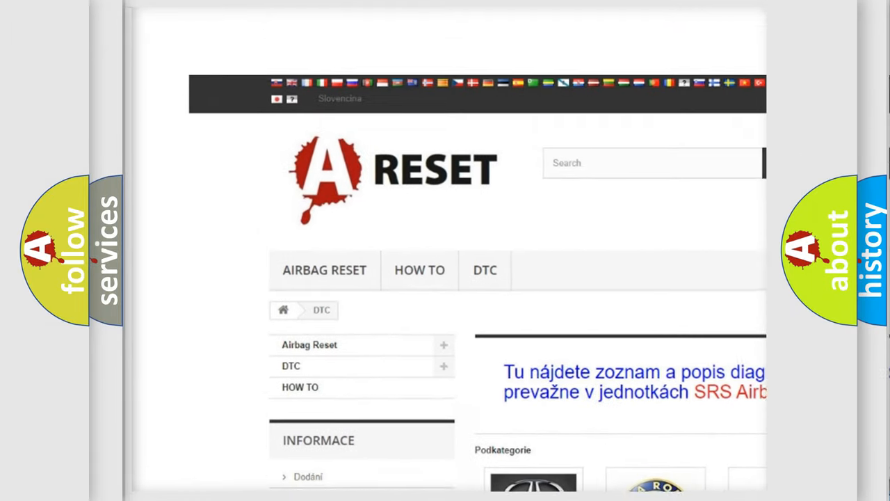
pyautogui.scroll(-3)
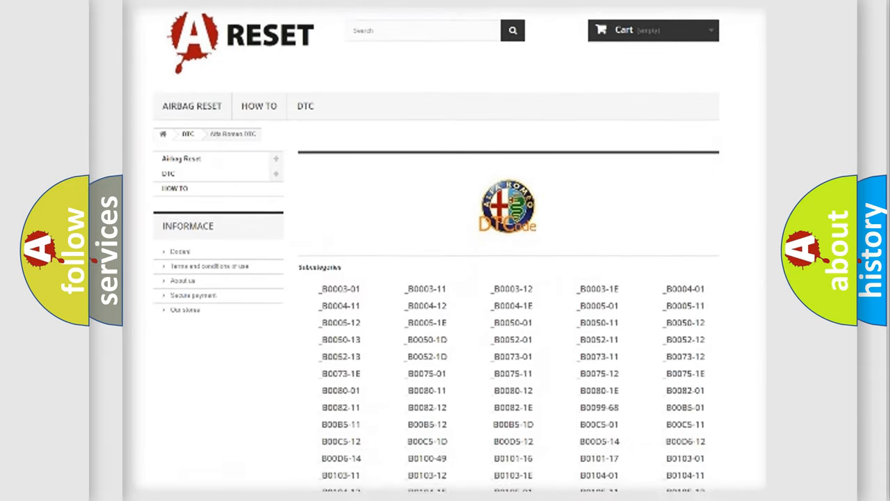
pyautogui.scroll(-3)
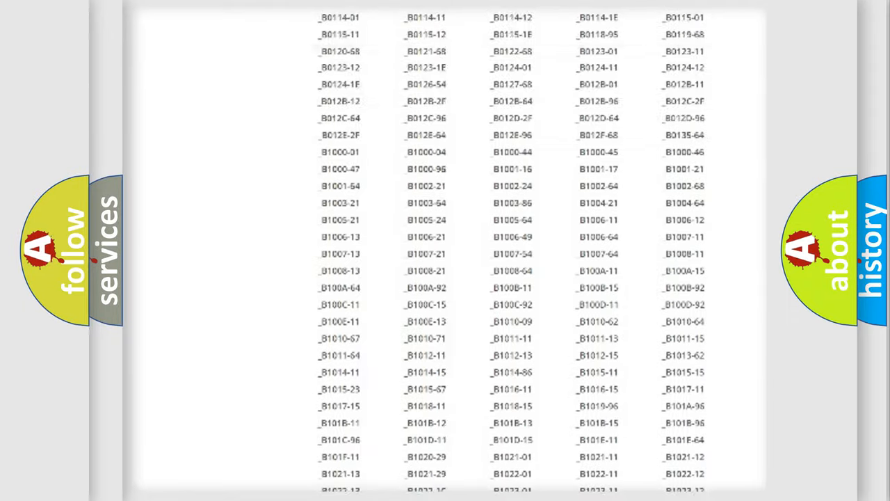
pyautogui.scroll(3)
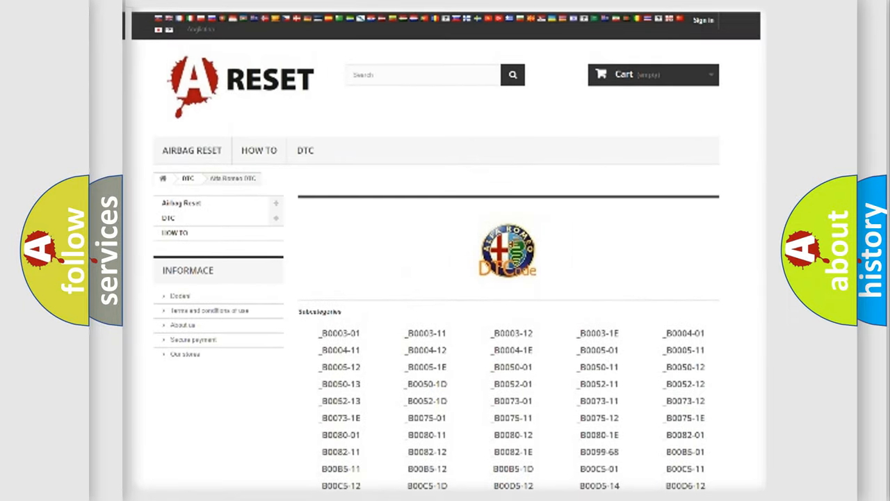